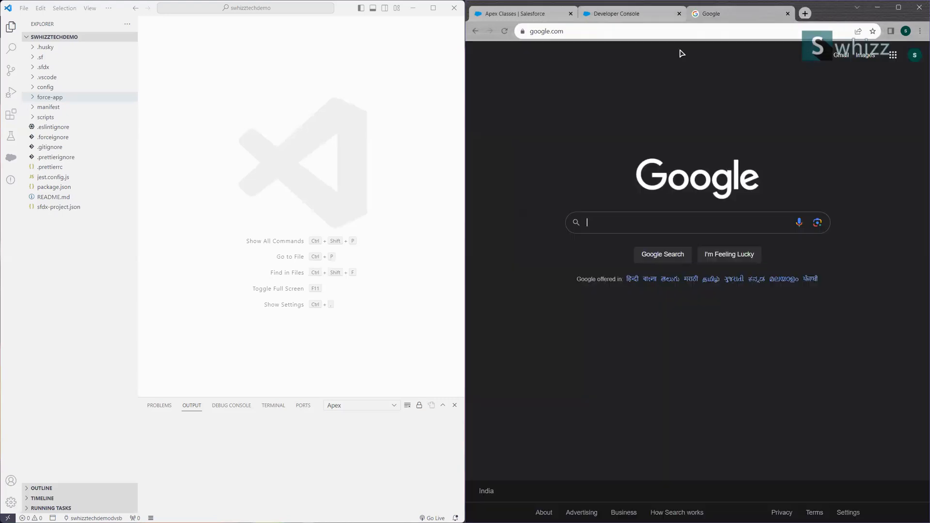
Step: Search Google for 'snippet generator' and open the snippet-generator.app result
text(snippet genea)
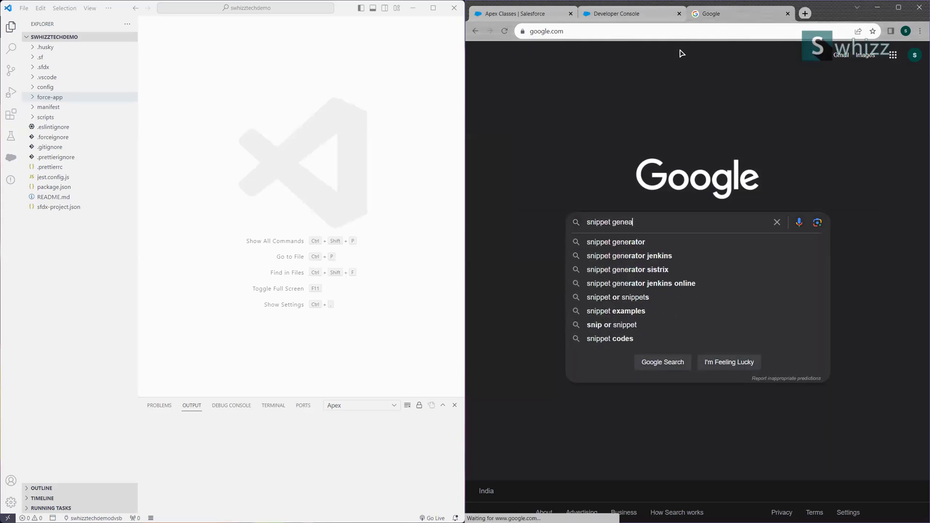
click(615, 241)
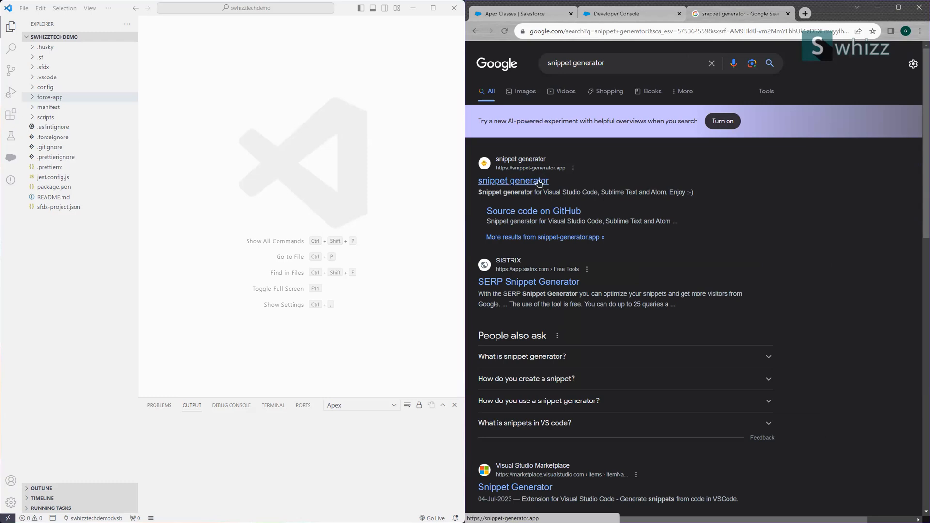
click(513, 181)
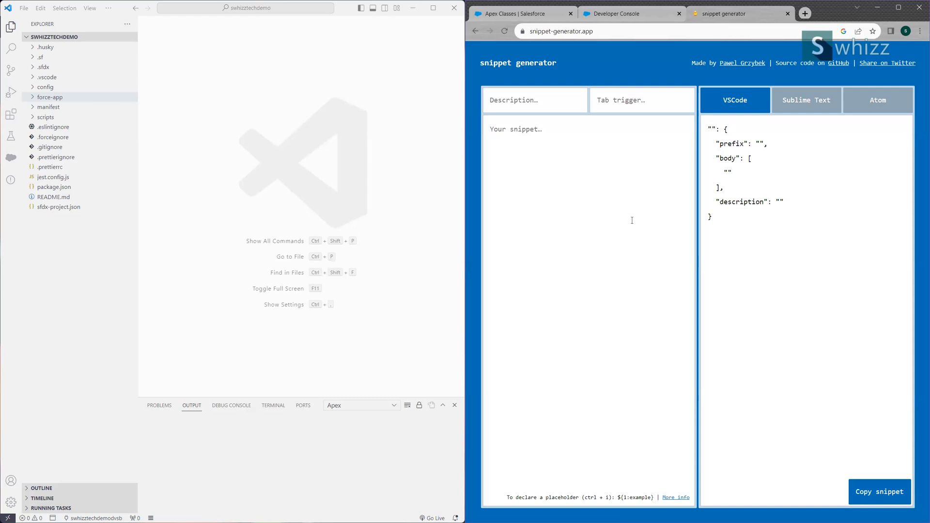
mouse_move(369, 122)
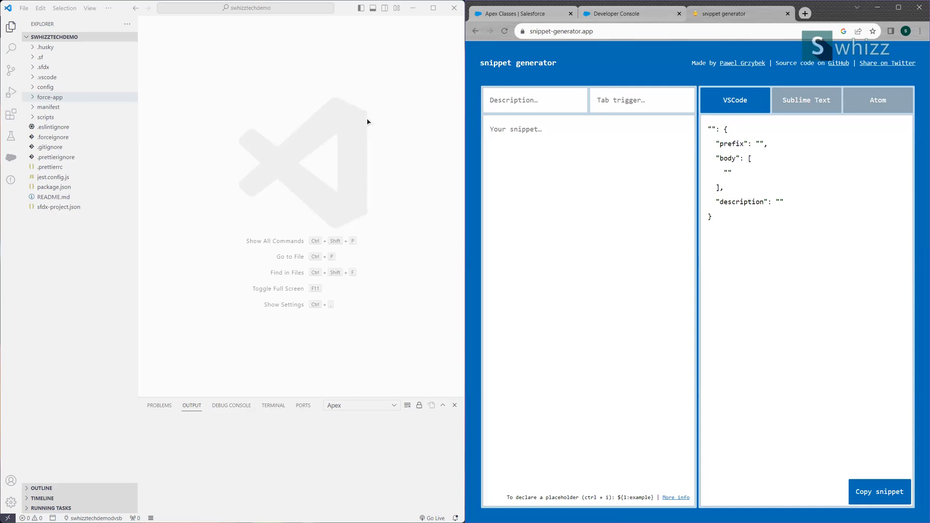
Step: Open scripts/apex/hello.apex and add a System.debug('Hello World'); line at the end
click(47, 117)
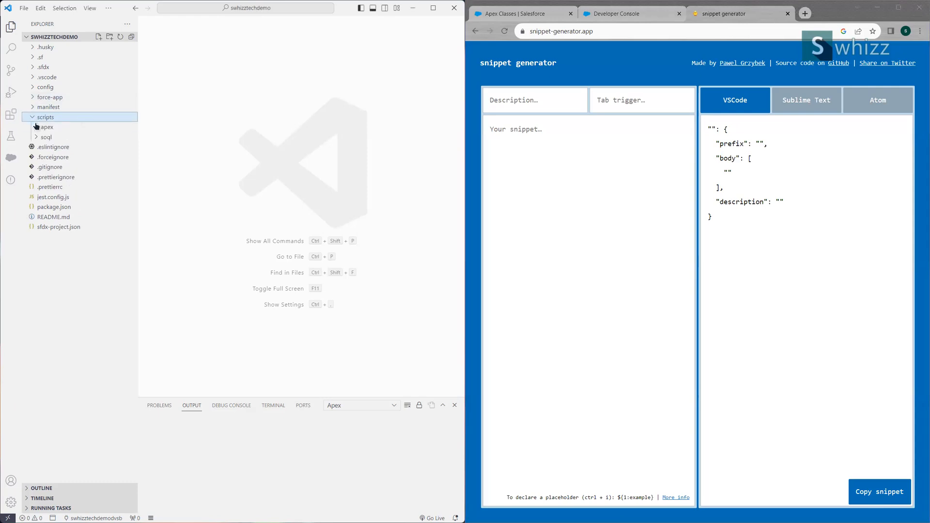
click(57, 137)
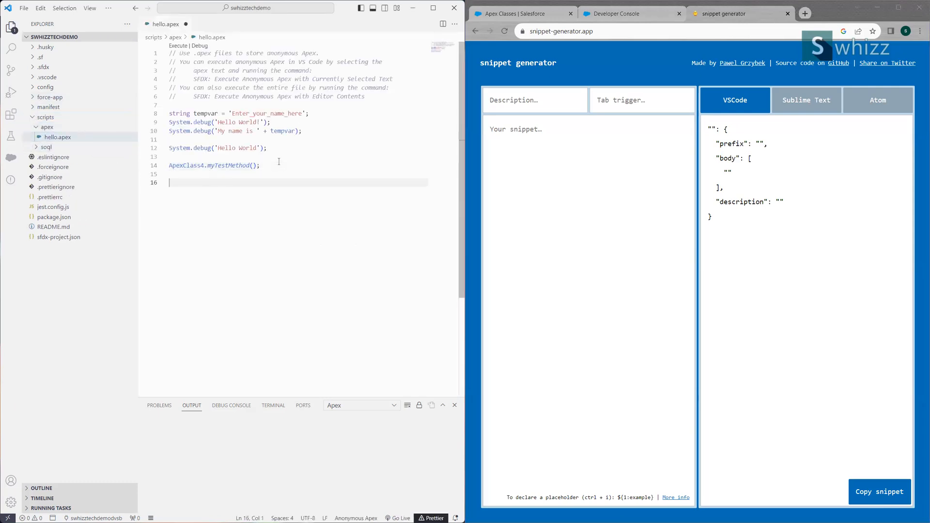
text(System.debug('Hello World');)
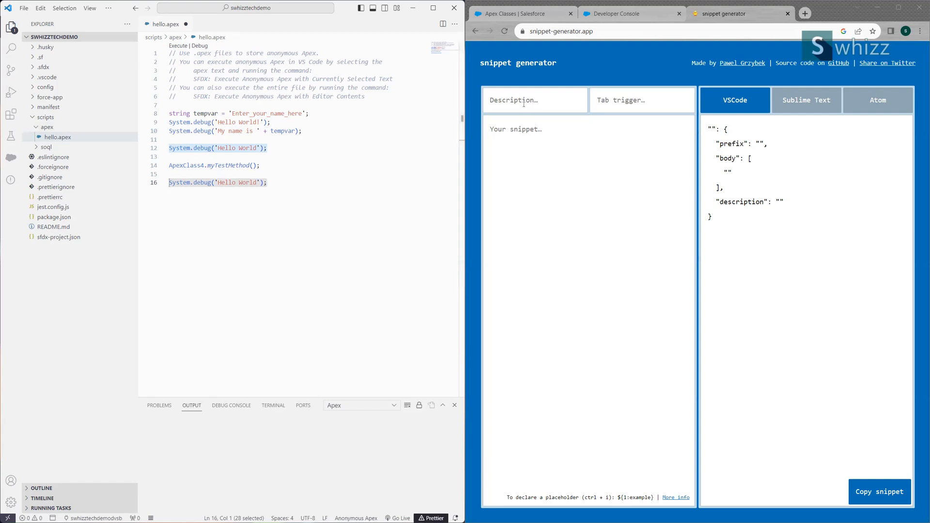
Step: Enter 'Debugs a string' as the snippet's description
click(534, 100)
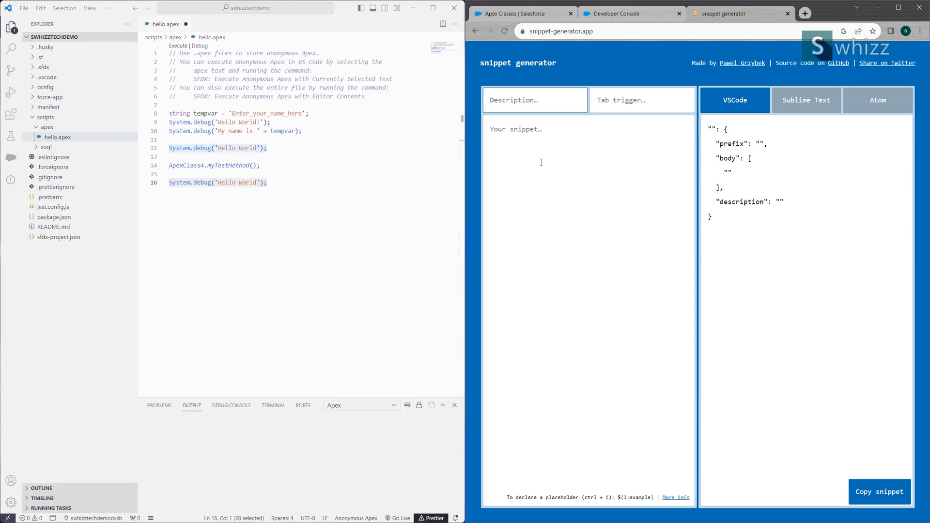
text(debug)
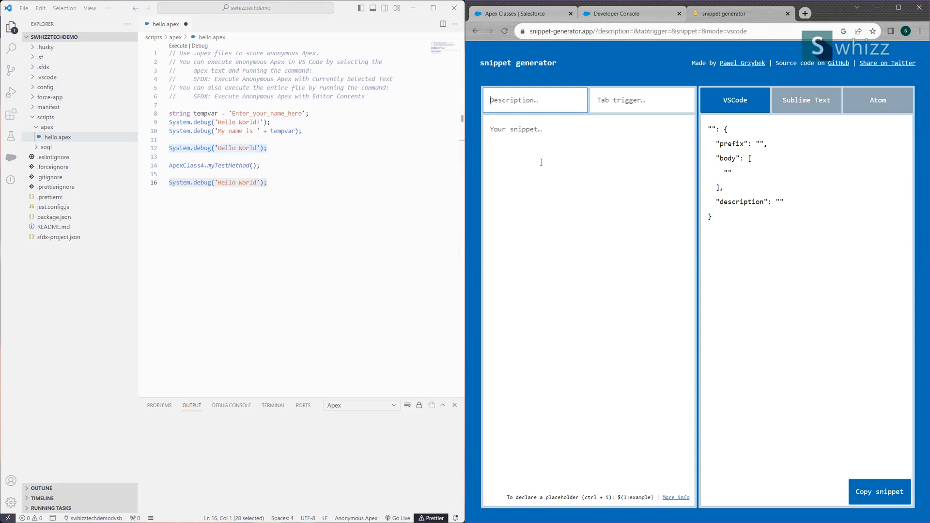
text(stringdebug)
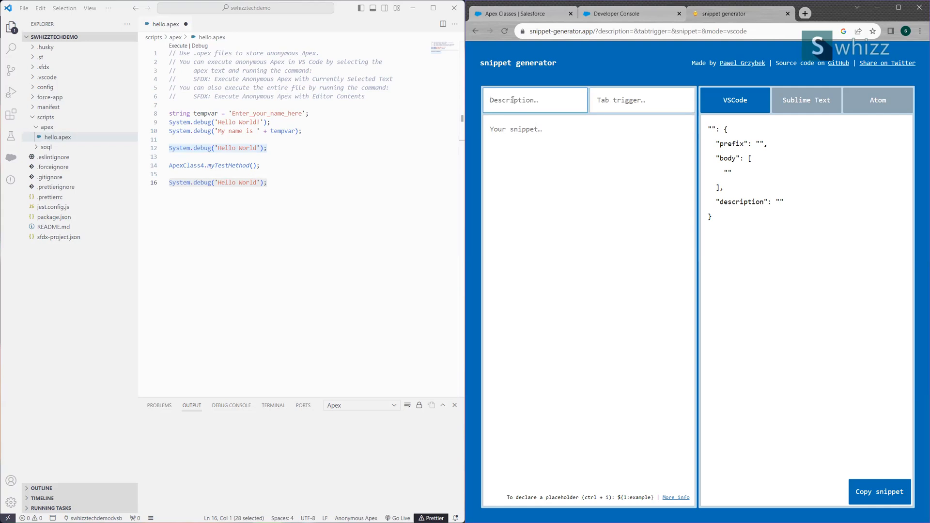
text(P)
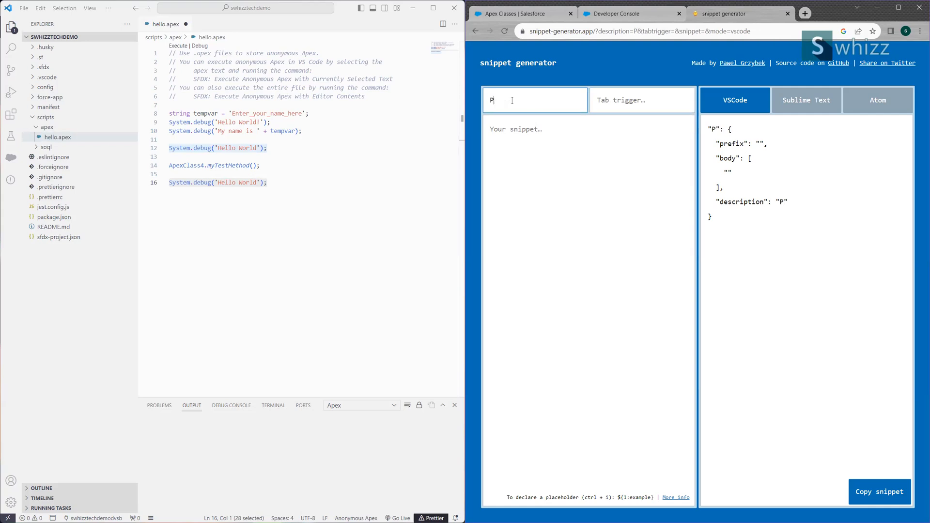
text(Debugs a st)
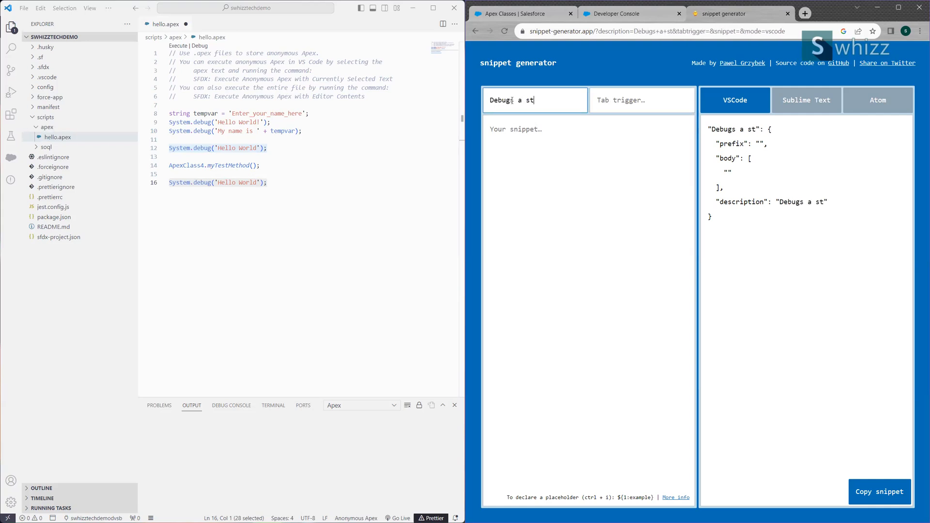
text(ring)
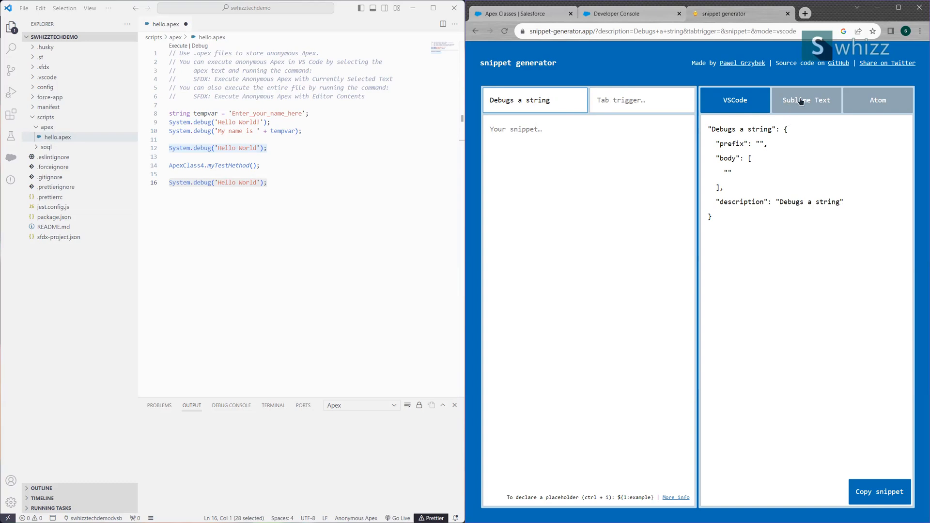
Step: Preview another editor's format, then keep VSCode as the output format
click(878, 100)
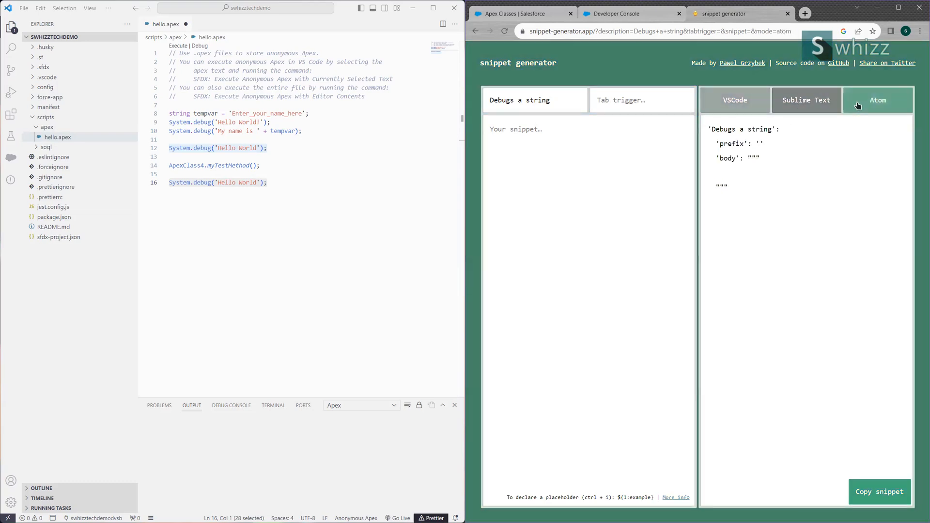
click(734, 100)
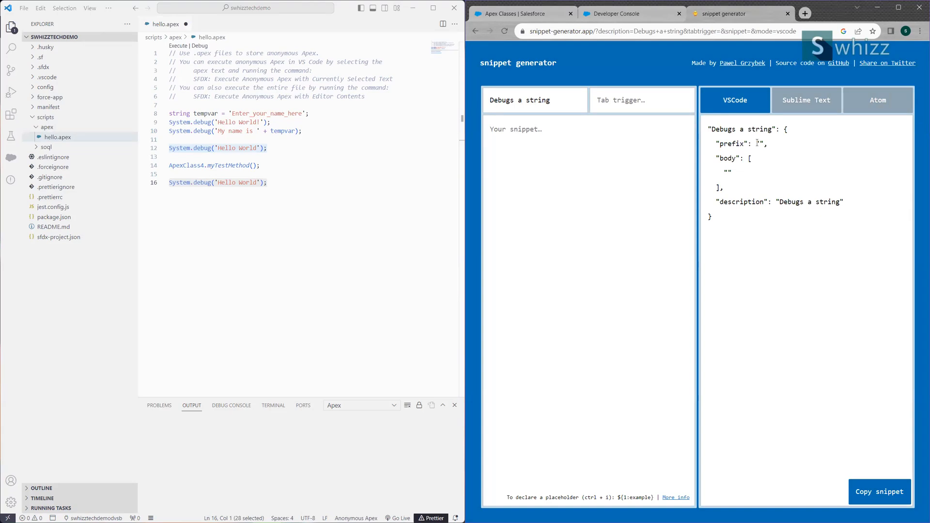
click(641, 99)
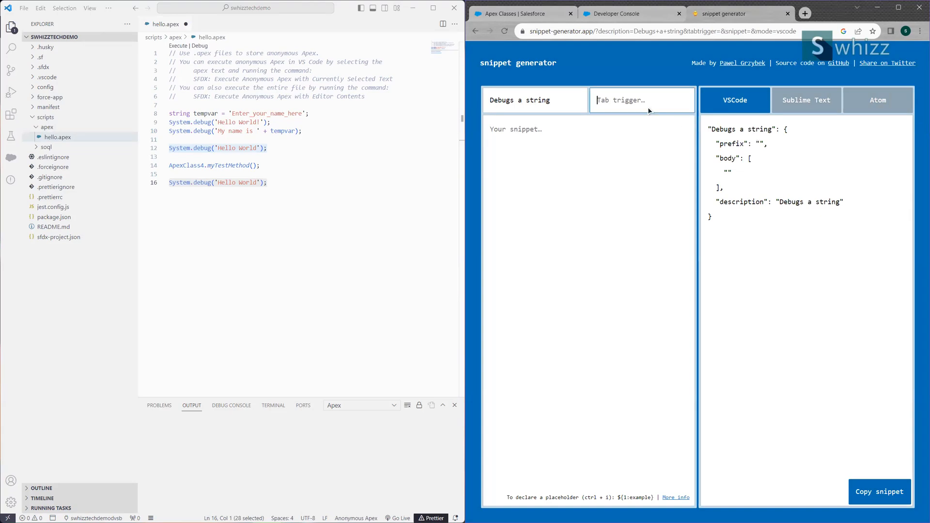
Step: Enter '!stringdebug' as the snippet's tab trigger prefix
text(stringdebug)
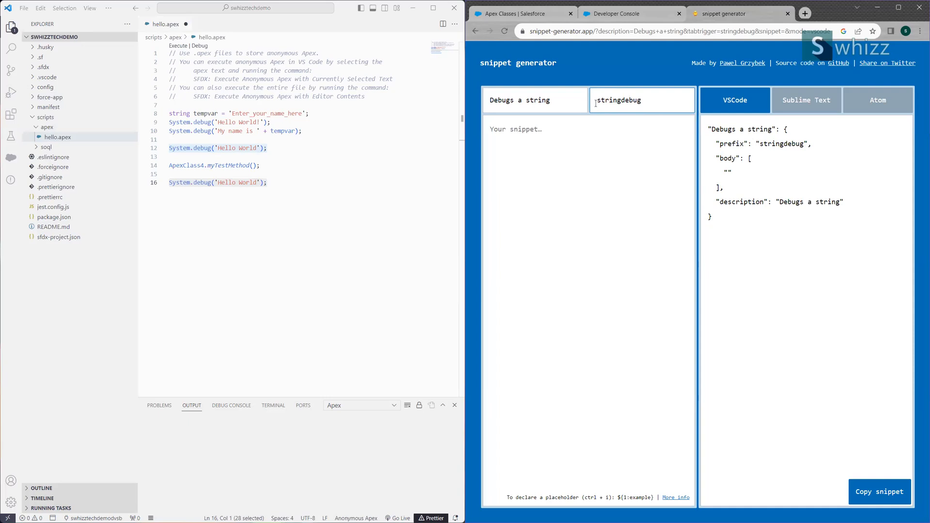
text(!)
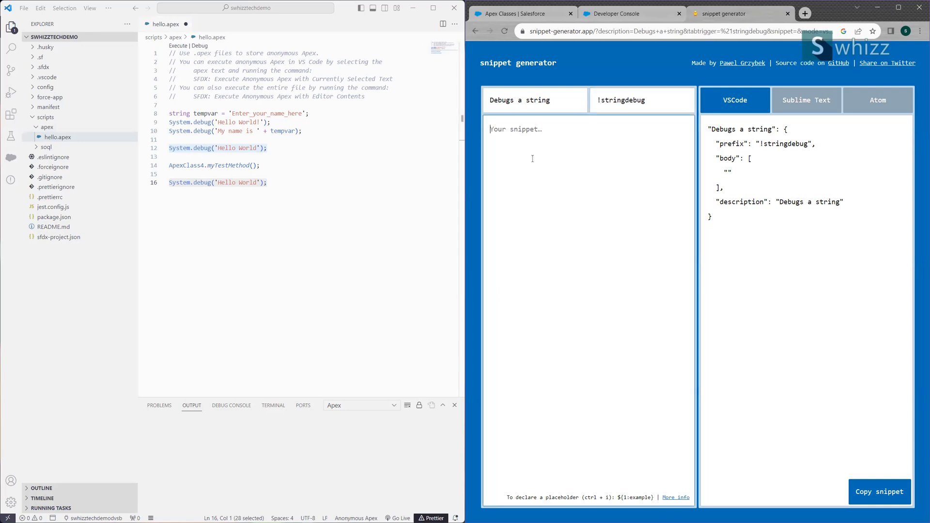
Step: Write the snippet body System.debug('${1:Hello World}'); with Hello World as placeholder 1
text(S)
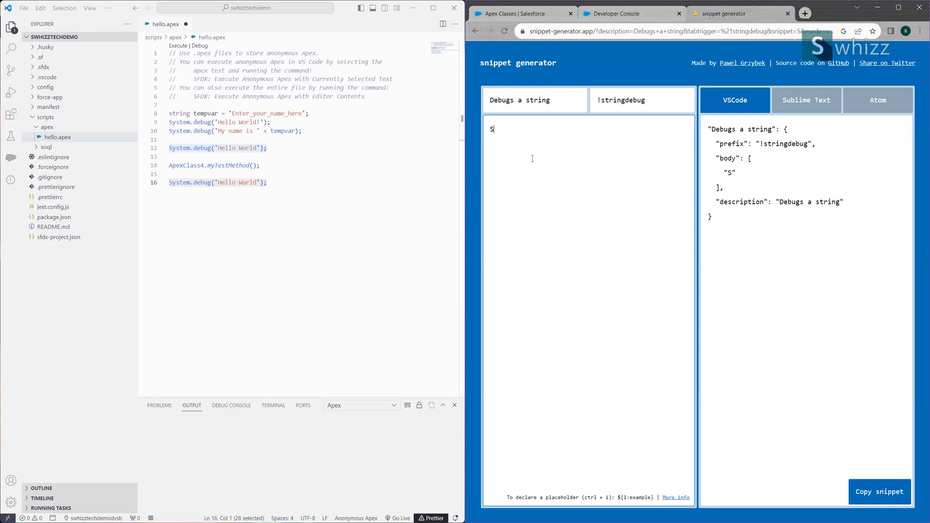
text(ystem.debug)
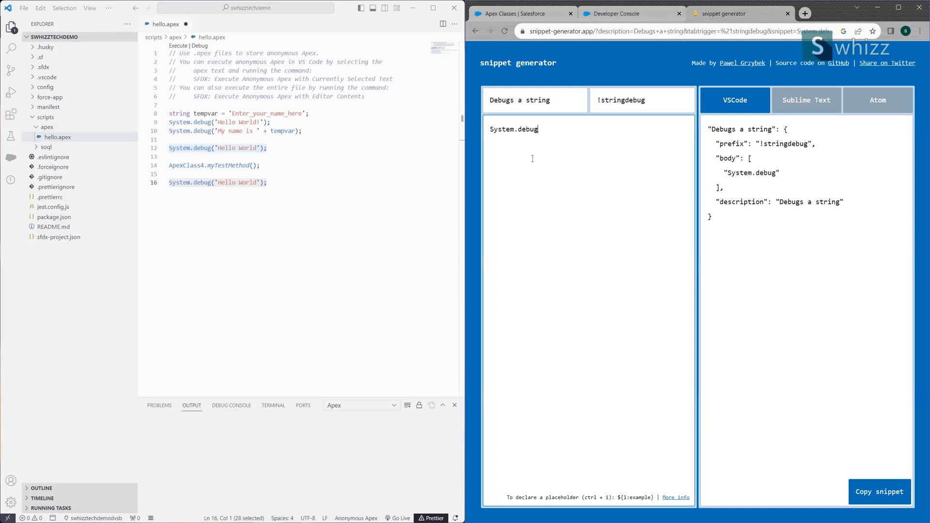
text(();)
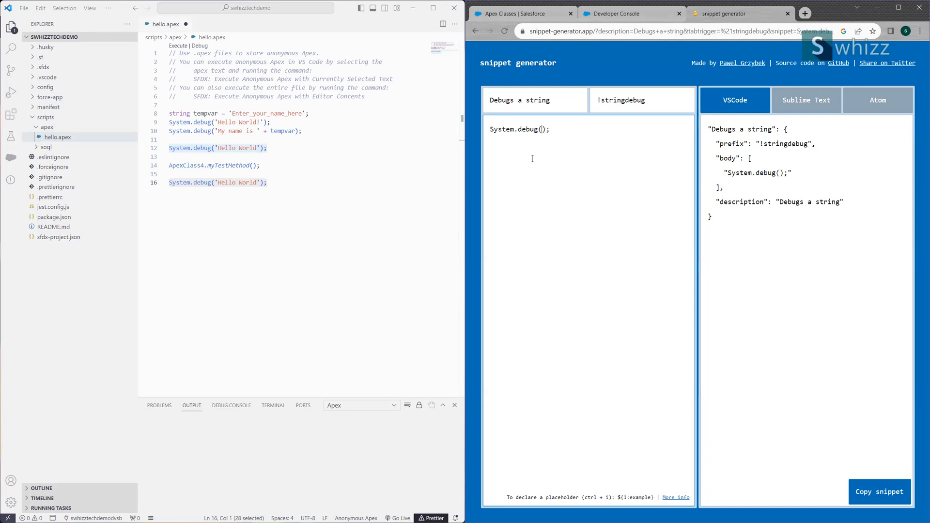
text('')
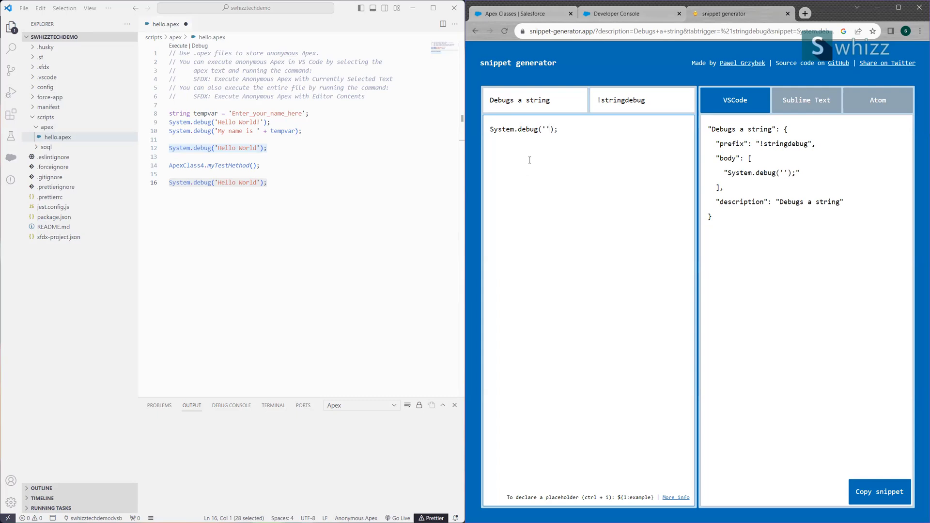
mouse_move(587, 448)
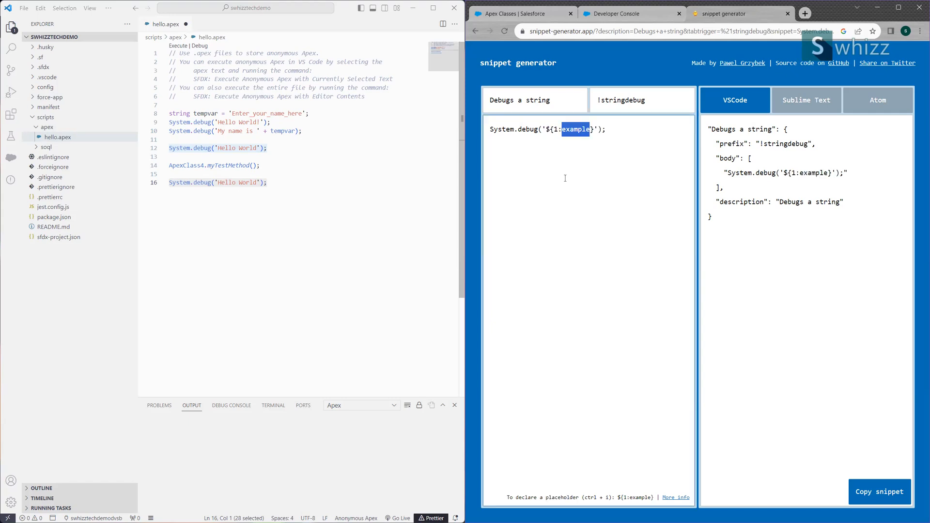
text(Hello WOrld)
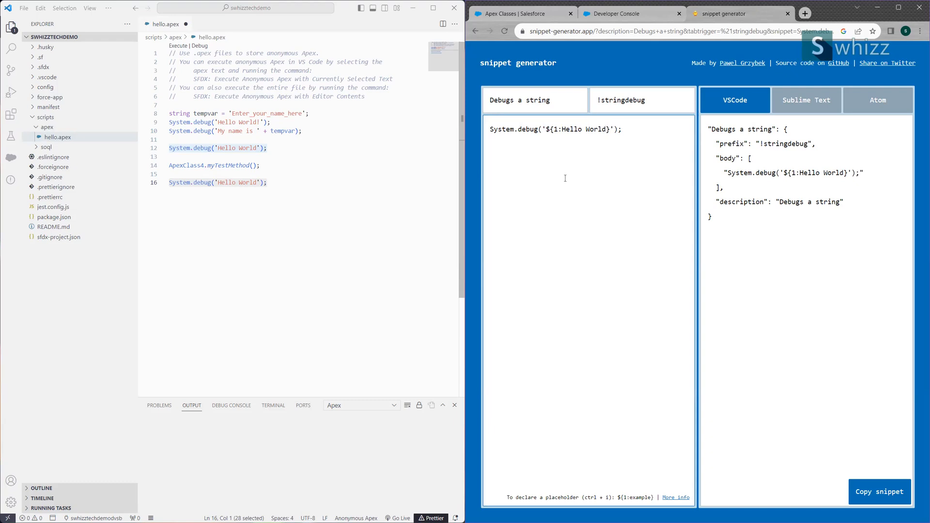
click(268, 182)
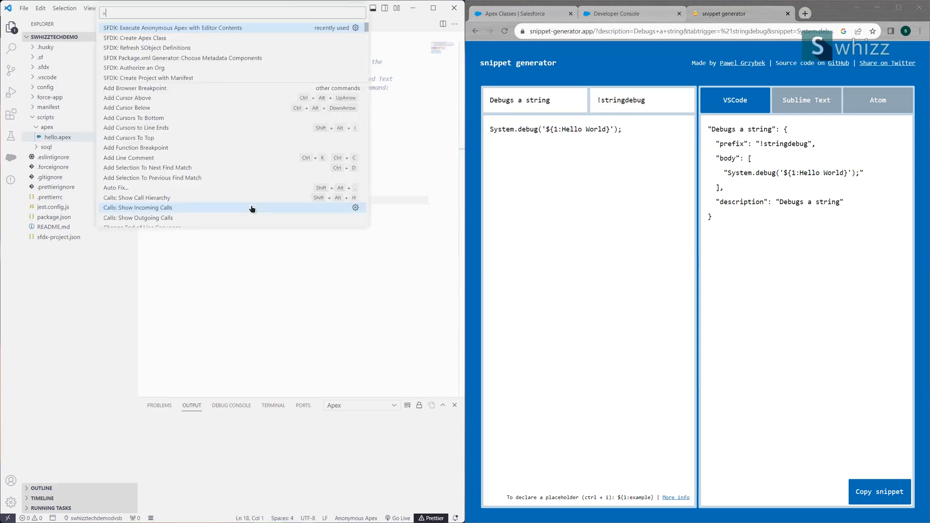
Step: Run Snippets: Configure User Snippets from the Command Palette
text(s)
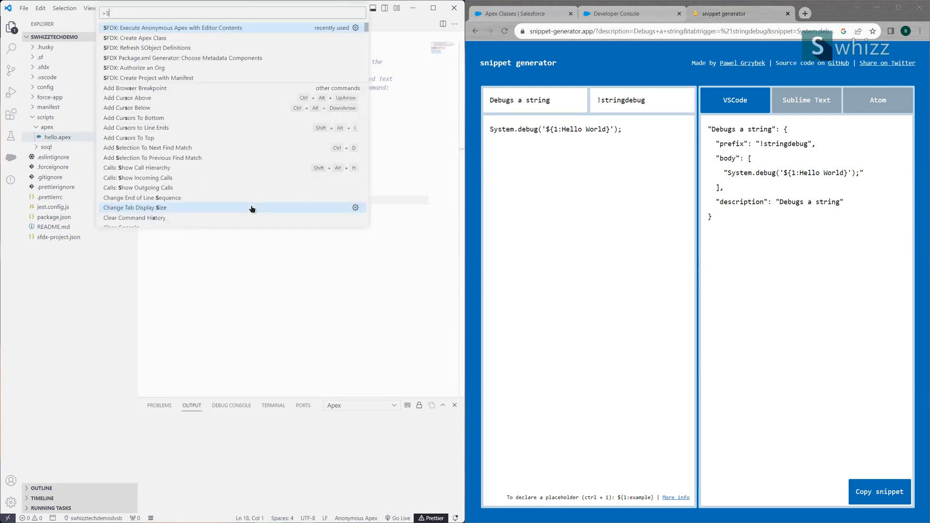
text(nippet)
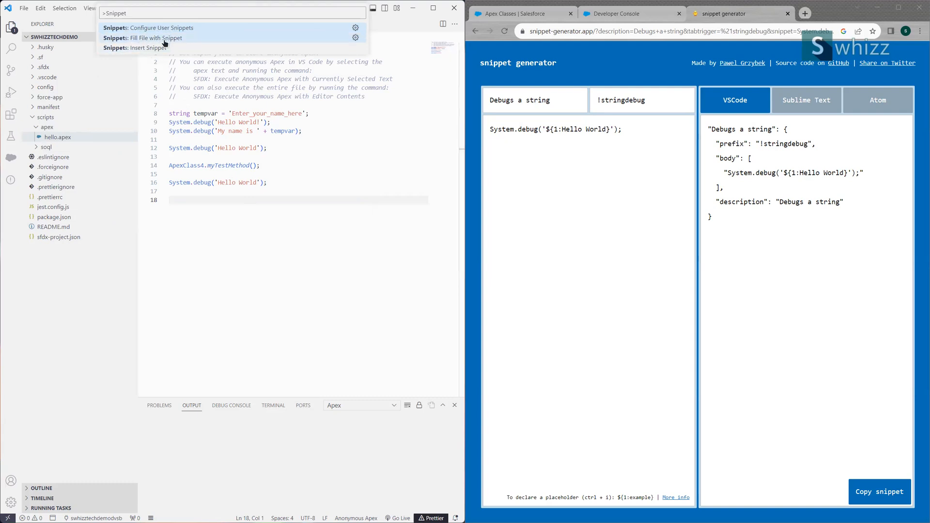
mouse_move(157, 48)
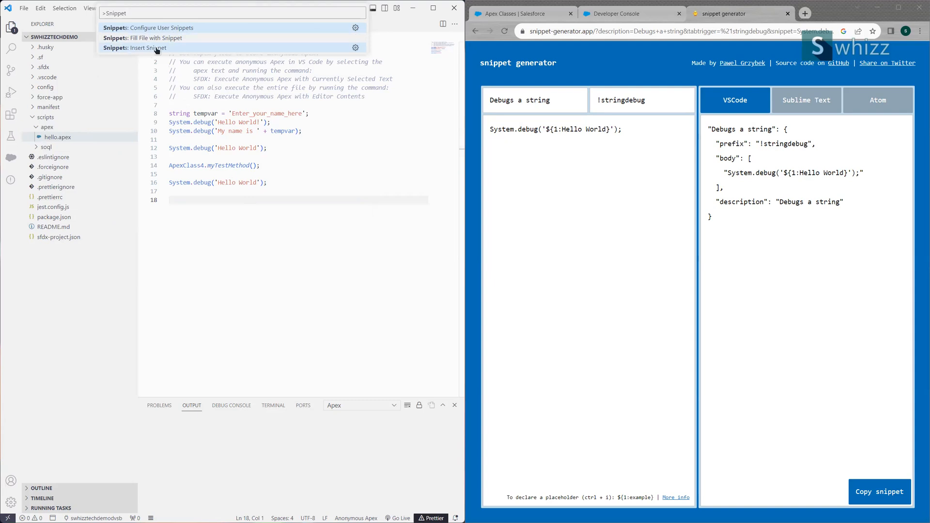
click(137, 48)
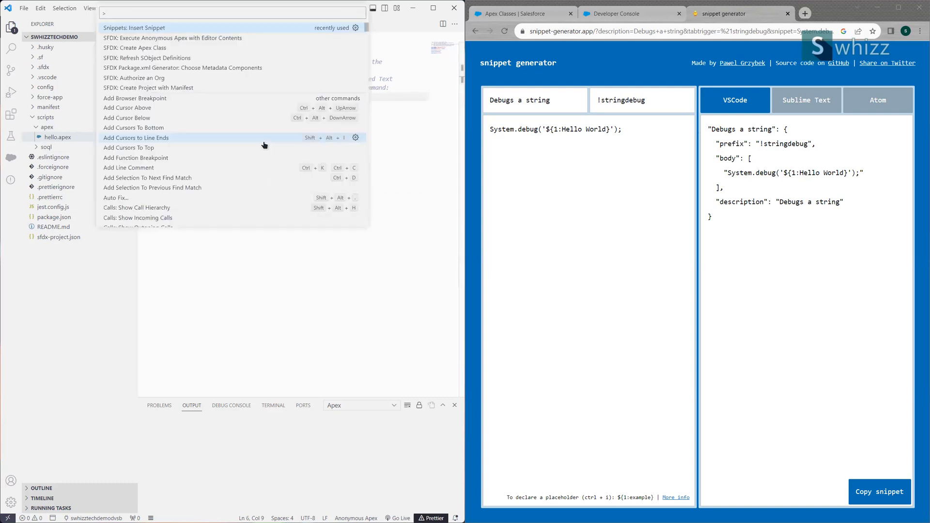
text(snippet)
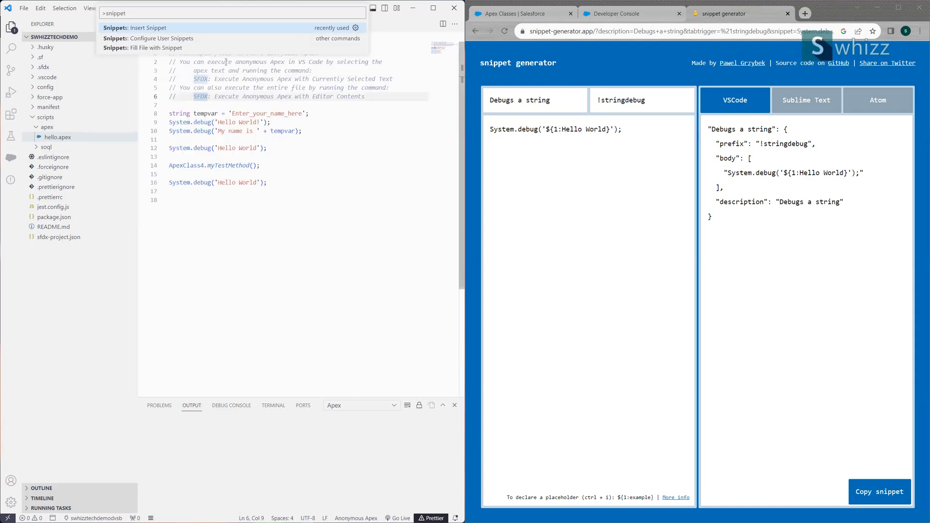
click(159, 38)
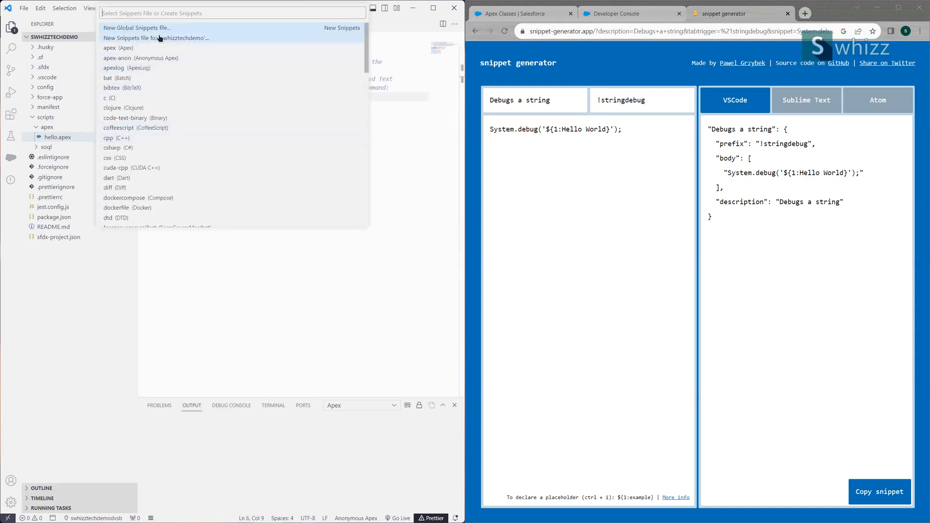
Step: Choose apex (Apex) from the language list to open apex.json
scroll(down, 3)
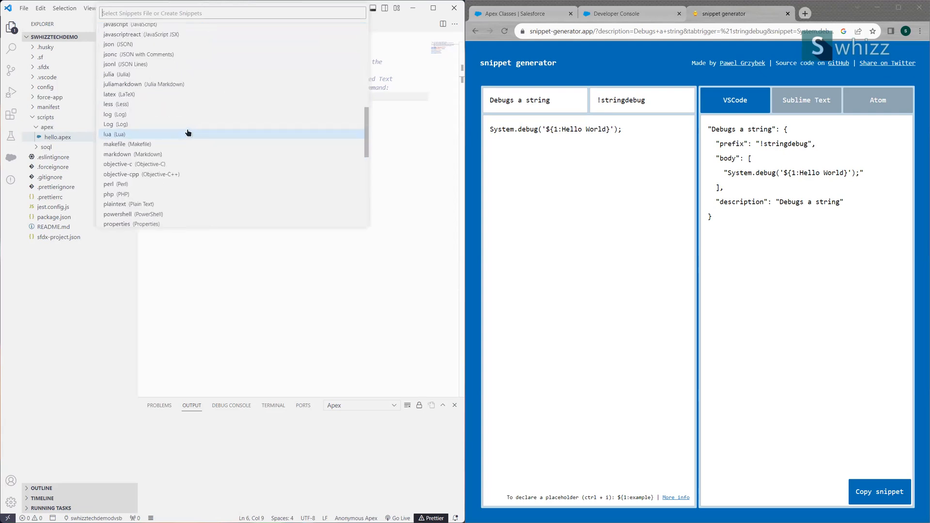
scroll(down, 3)
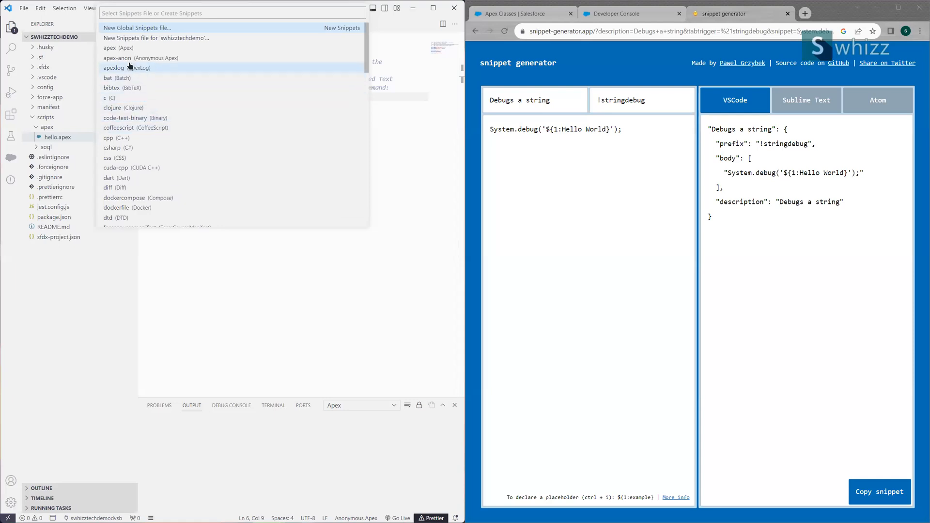
mouse_move(118, 49)
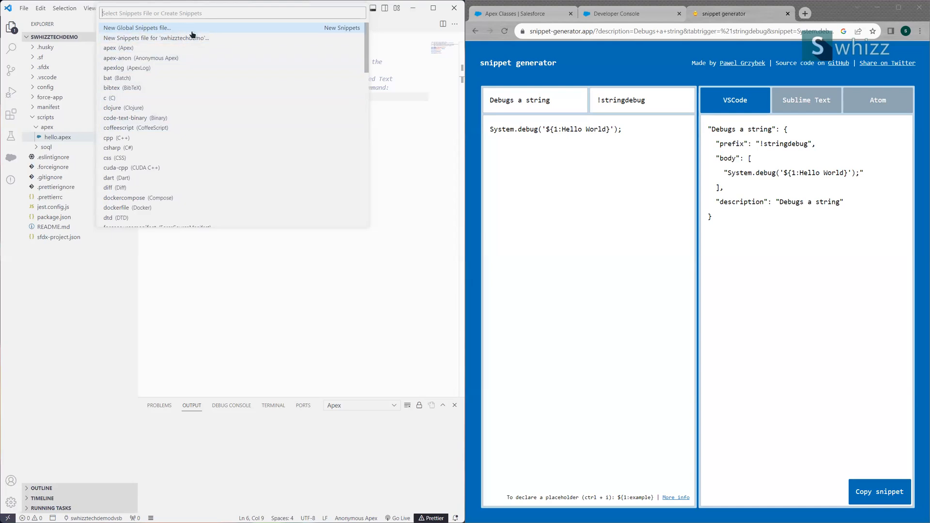
mouse_move(148, 29)
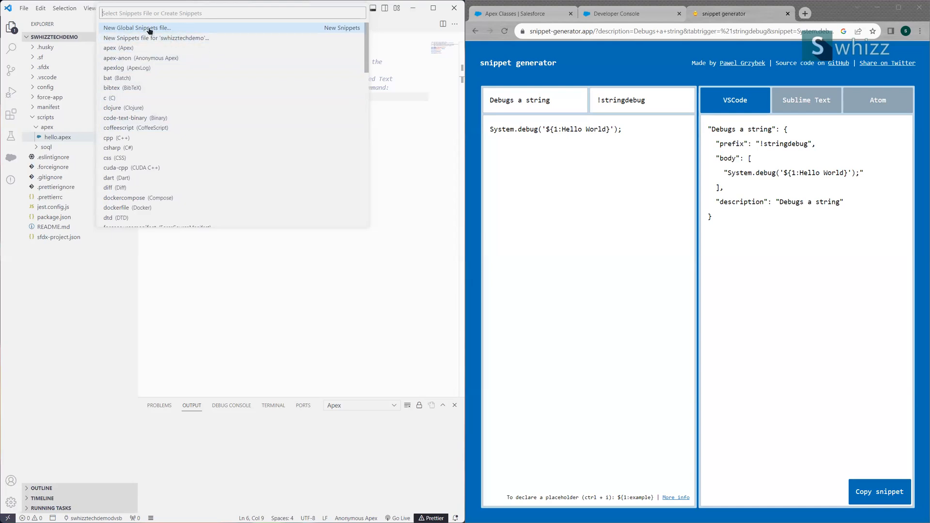
mouse_move(148, 38)
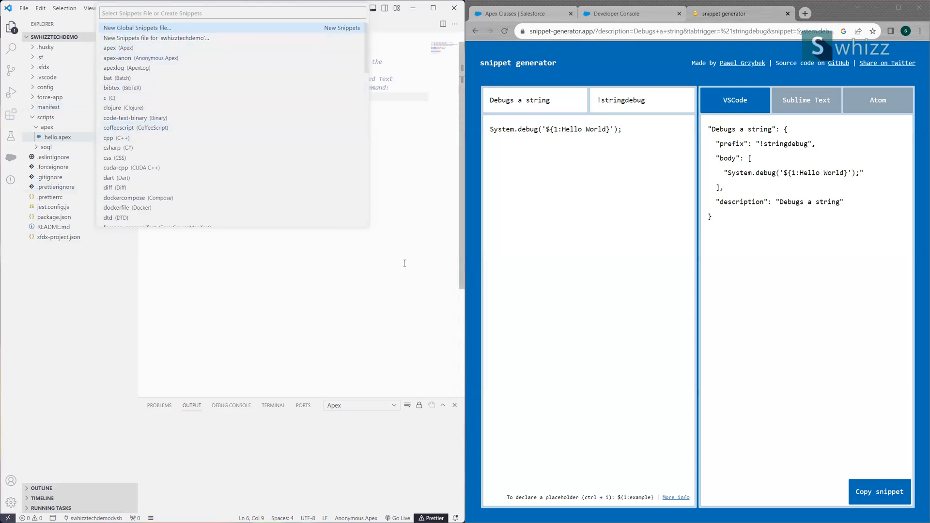
mouse_move(152, 57)
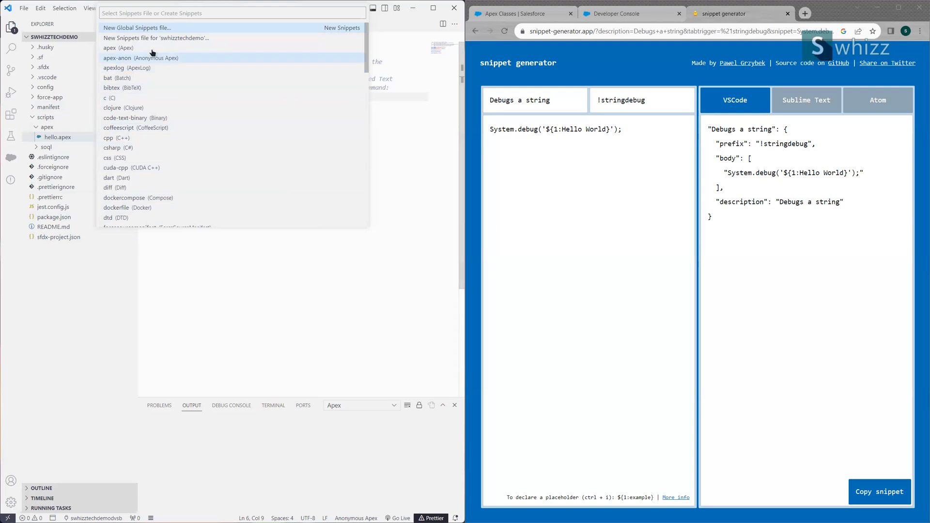
mouse_move(151, 49)
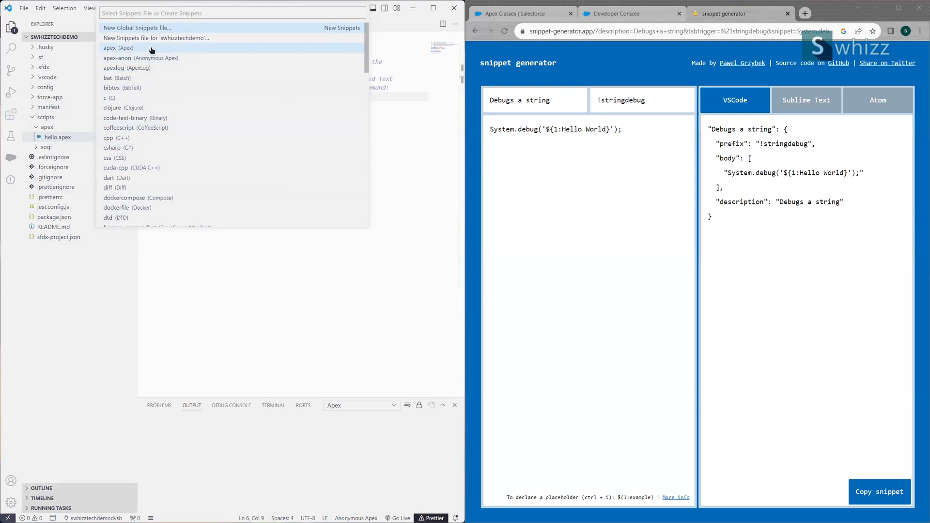
click(117, 48)
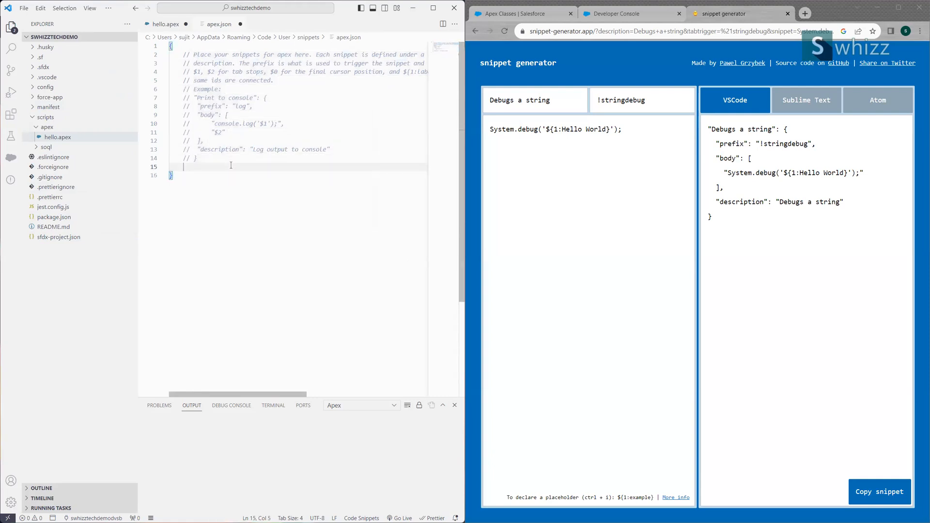
mouse_move(799, 166)
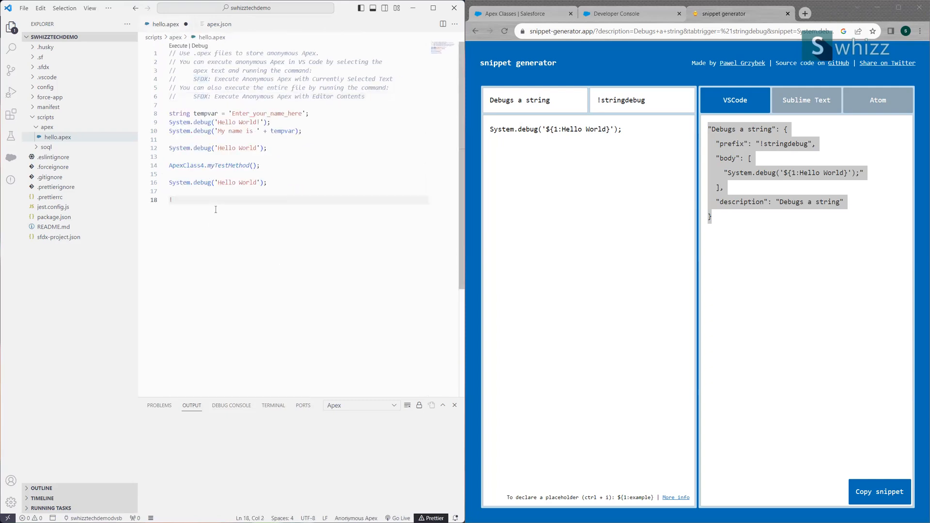
Step: Try typing !string in hello.apex with no suggestion, then return to apex.json
text(s)
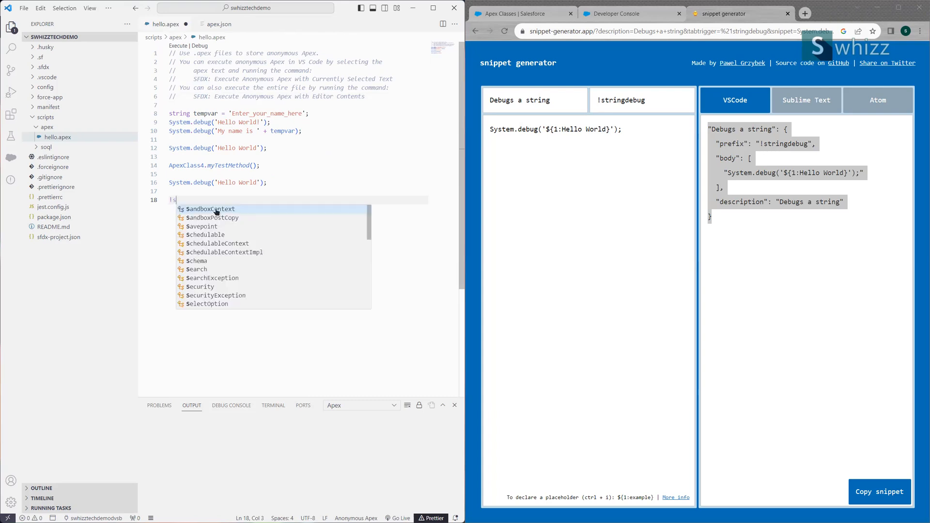
text(tring)
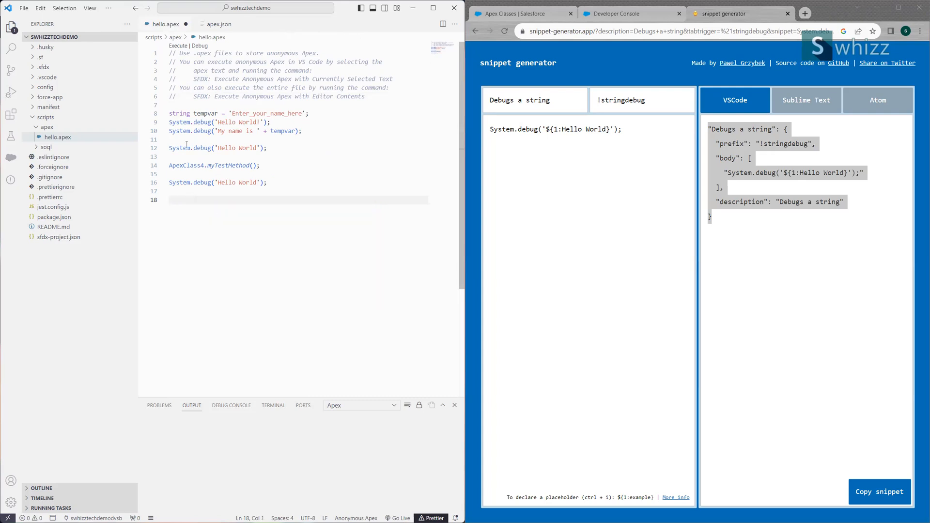
click(218, 24)
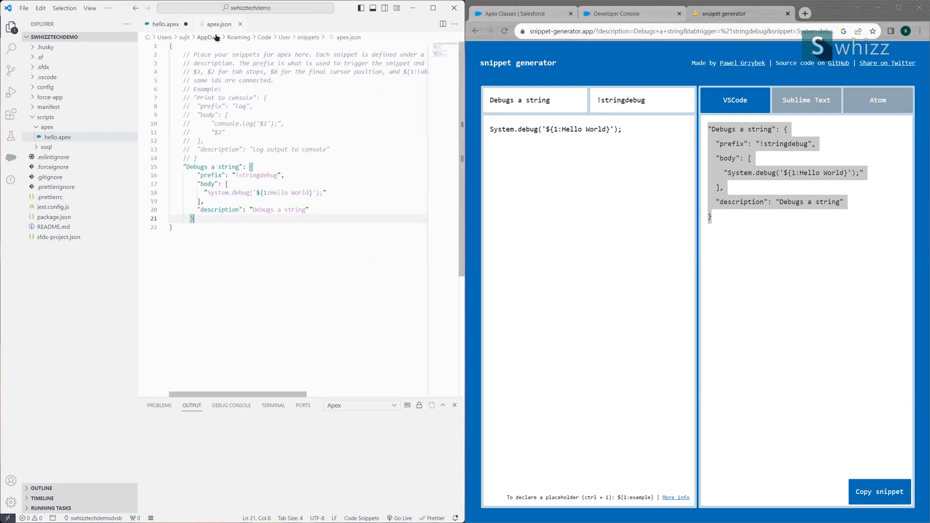
Step: Cut the Debugs a string snippet (lines 15–20) out of apex.json
click(23, 8)
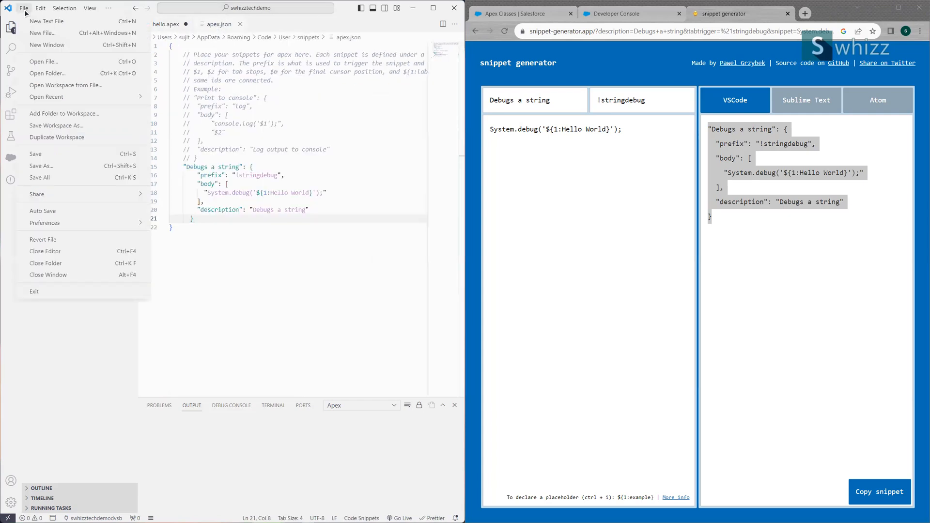
click(40, 8)
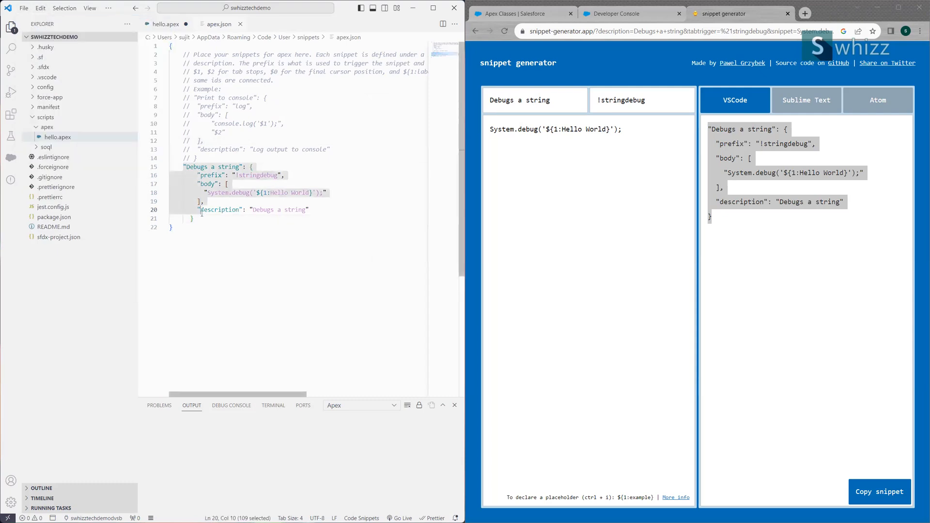
key(Delete)
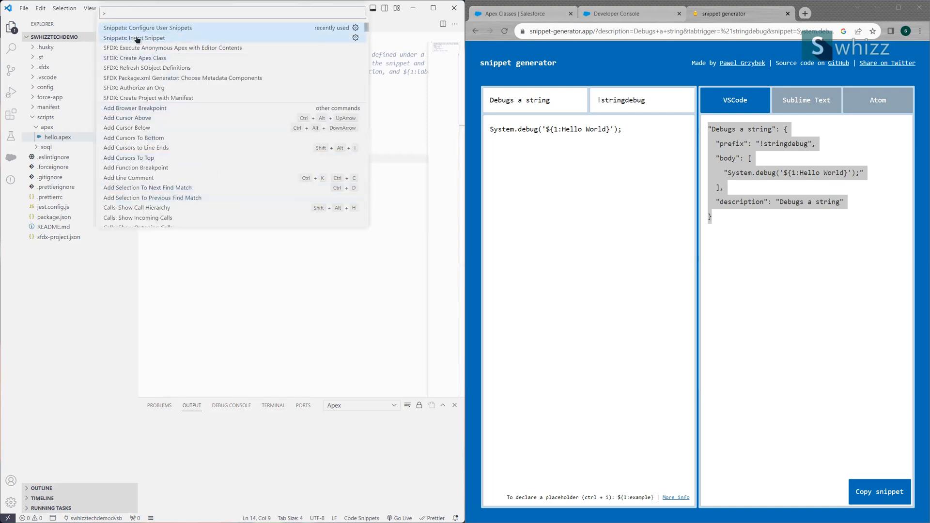
Step: Create a new workspace snippets file named mysnippets and paste the snippet into it
click(148, 27)
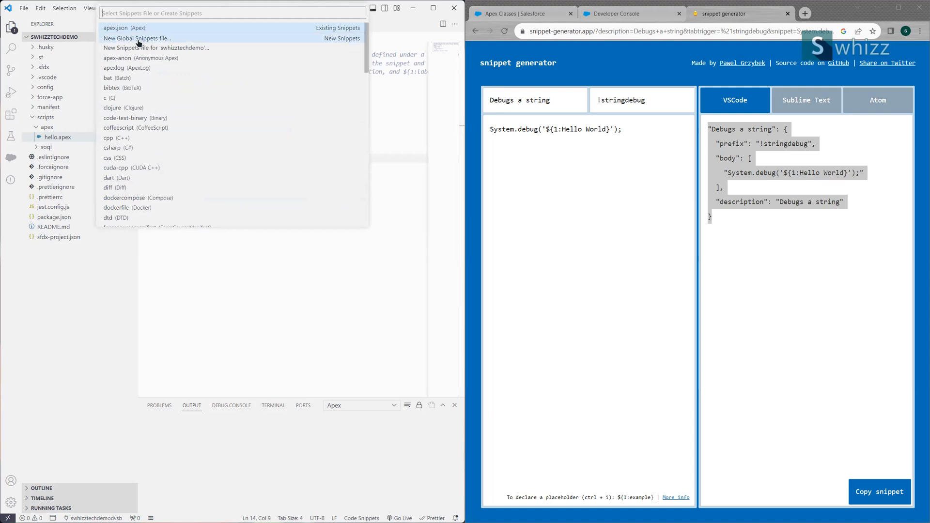
click(136, 37)
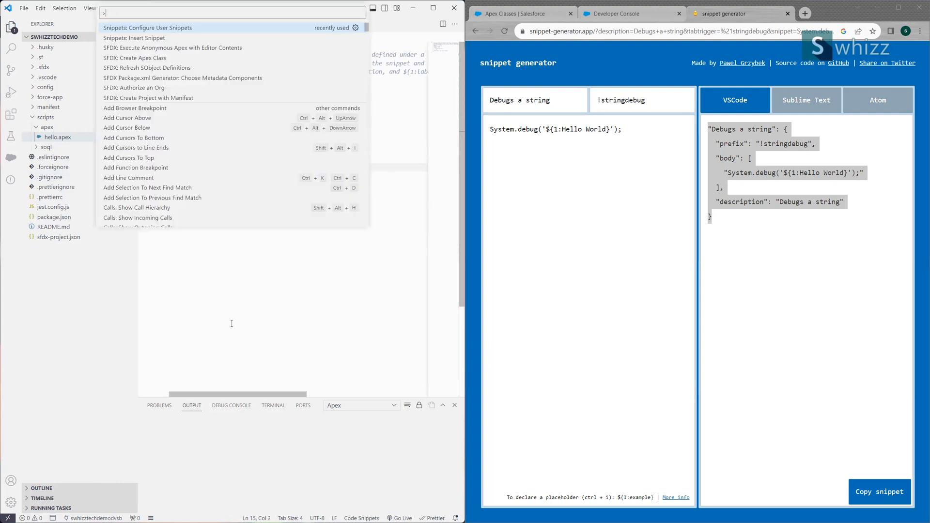
click(147, 27)
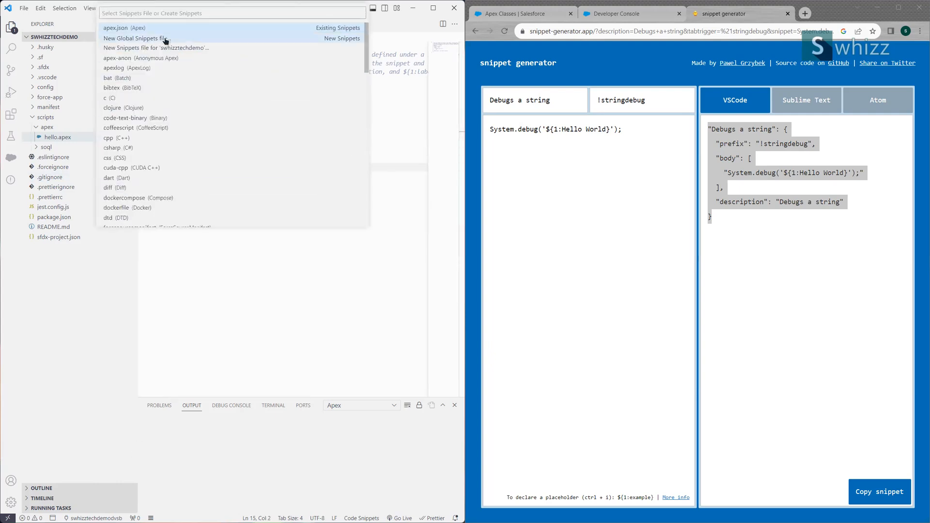
mouse_move(178, 49)
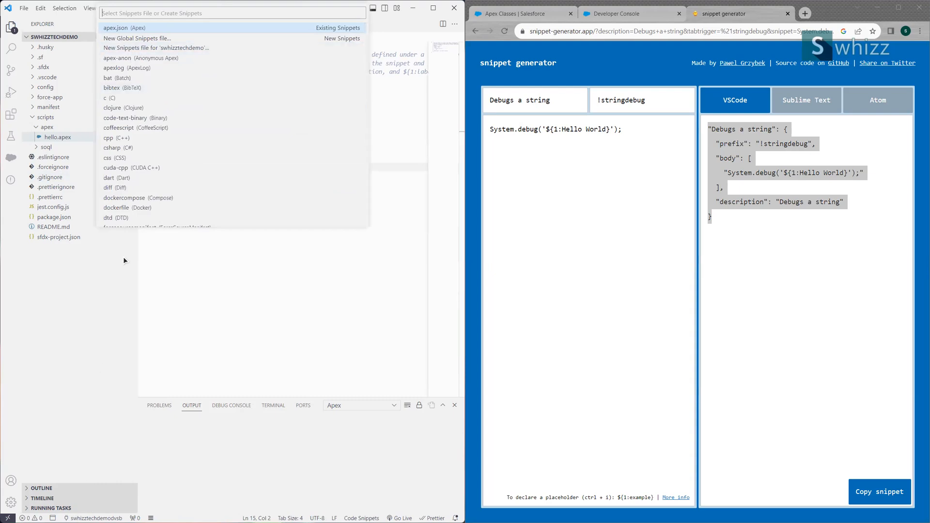
click(137, 37)
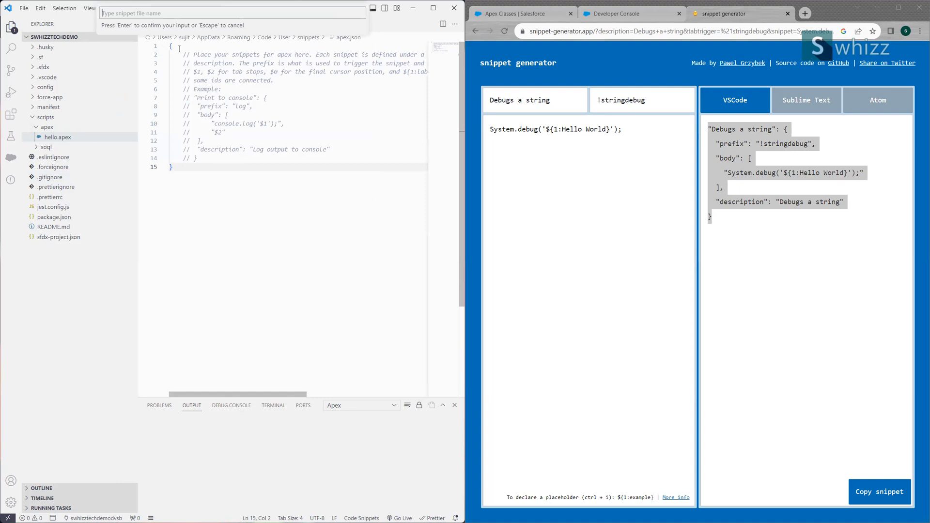
text(muyS)
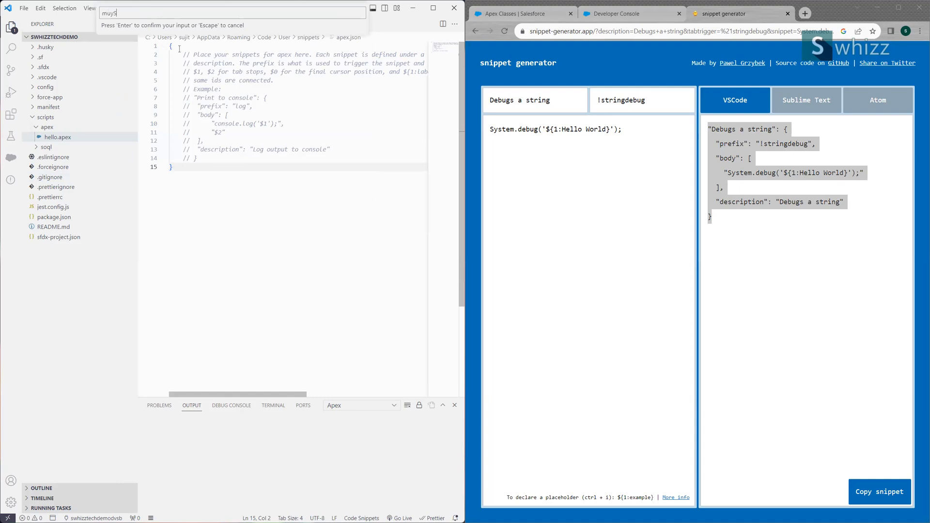
text(mysnippets)
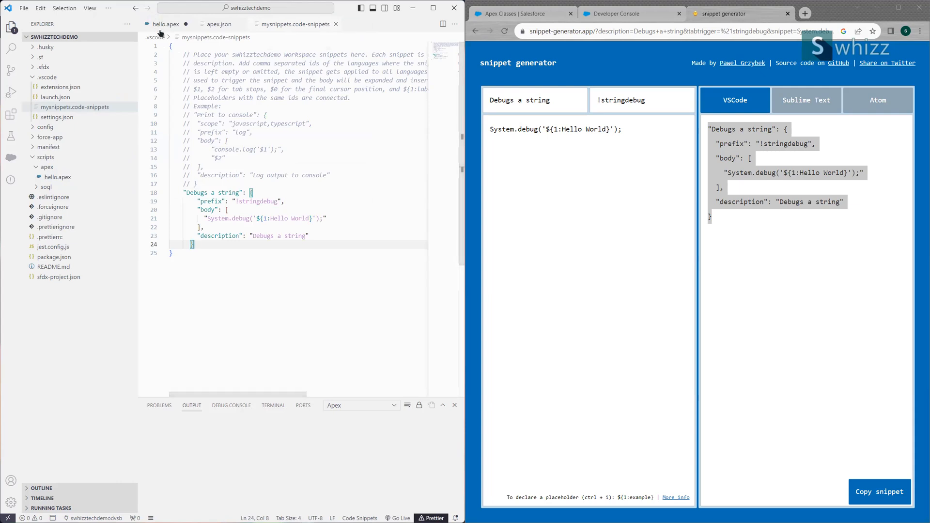
click(166, 23)
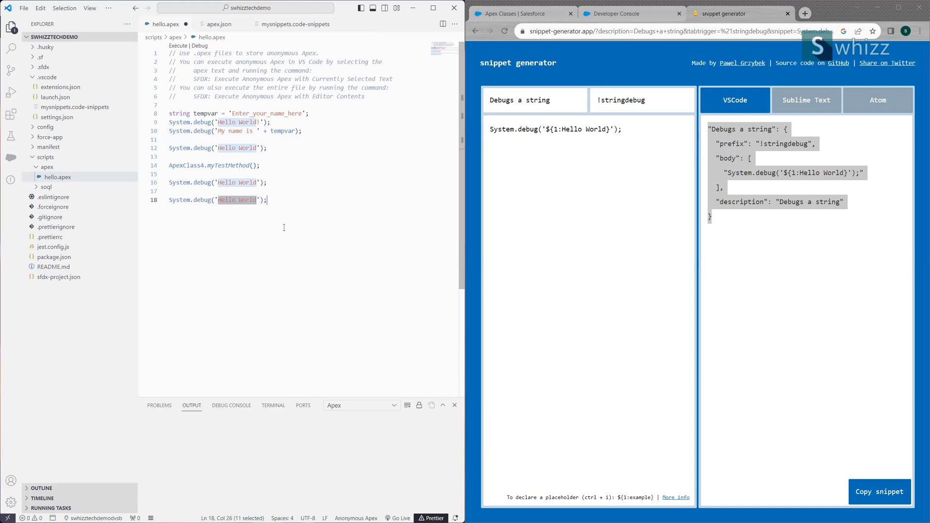
text(sdf)
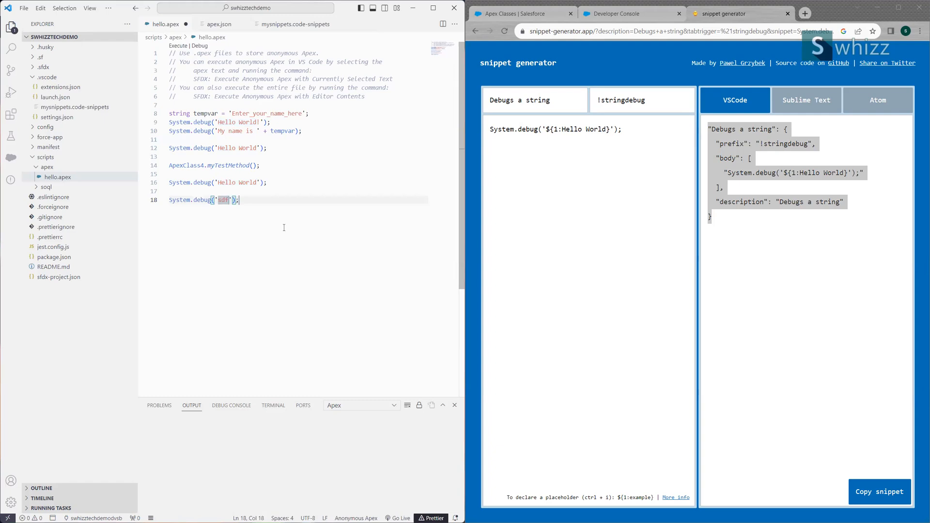
text(sujil)
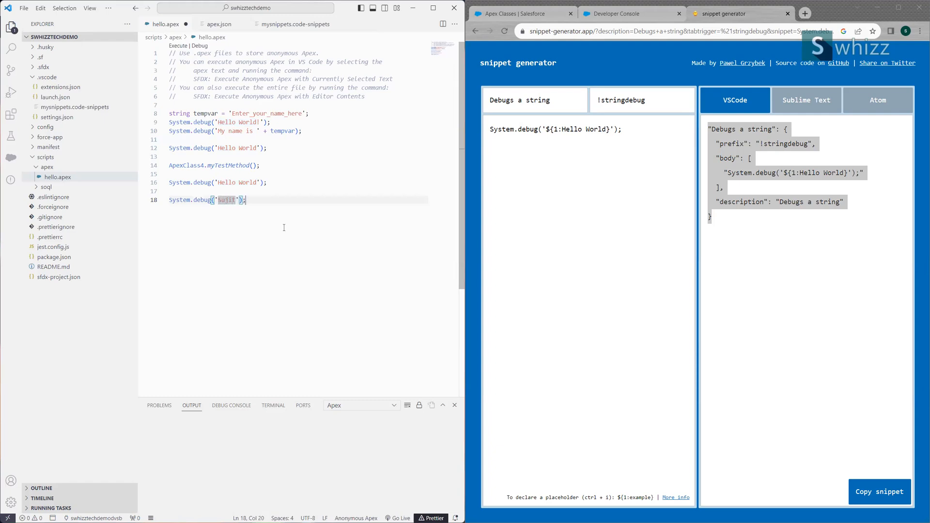
text(Sujit Majety)
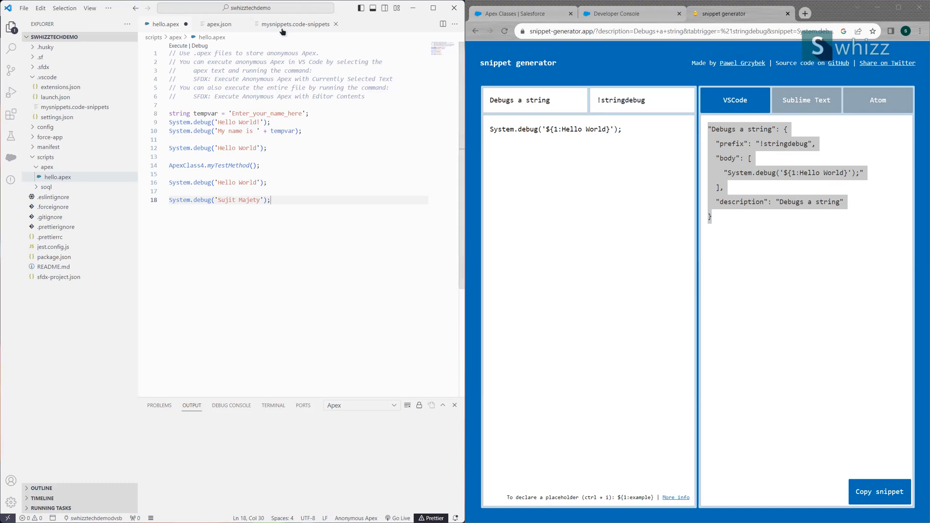
Step: Bring mysnippets.code-snippets into view under .vscode and close the apex.json snippets file
click(295, 23)
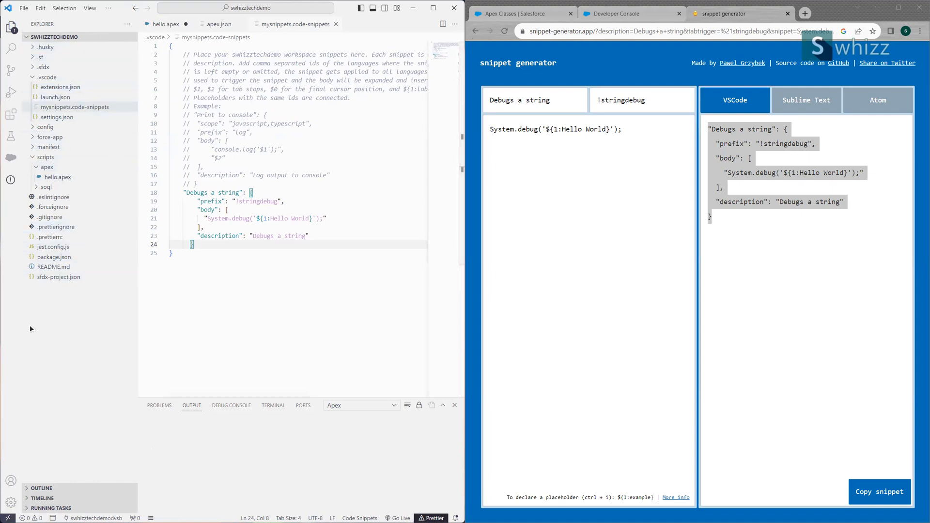
mouse_move(53, 40)
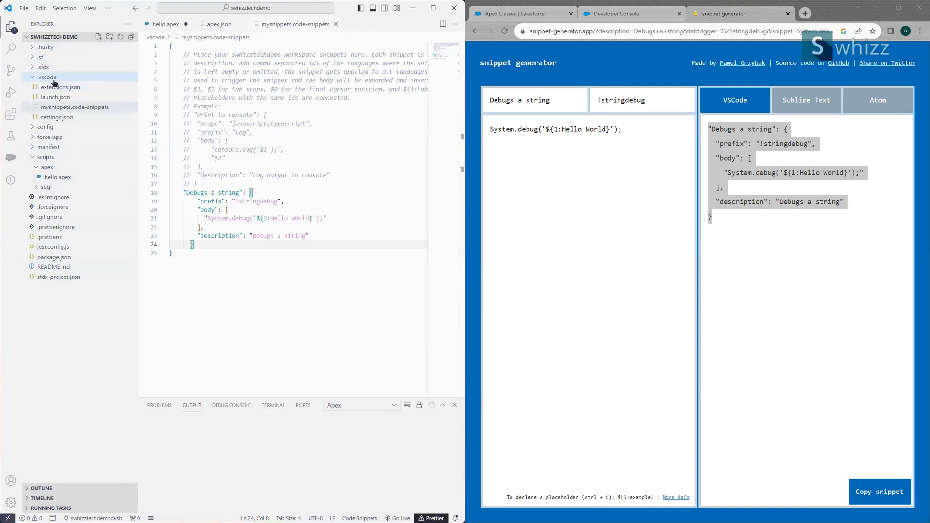
mouse_move(54, 81)
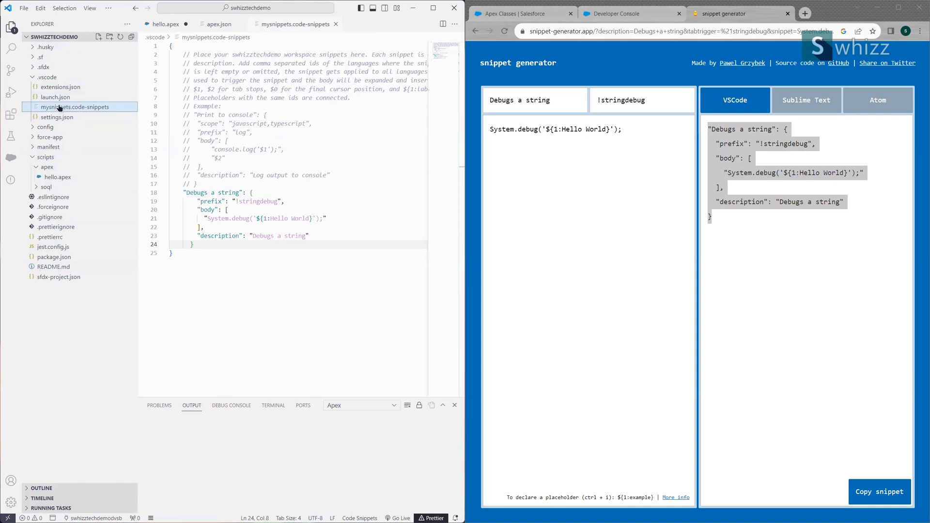
click(166, 23)
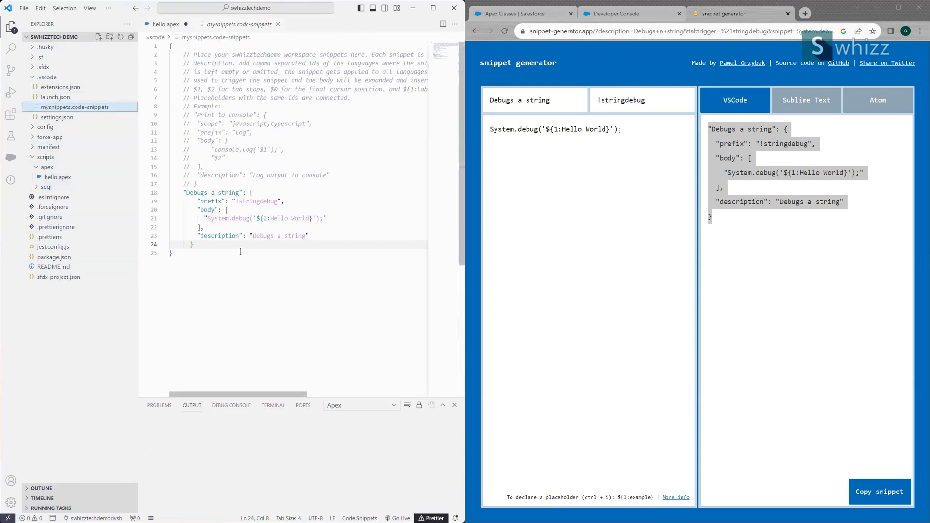
mouse_move(242, 255)
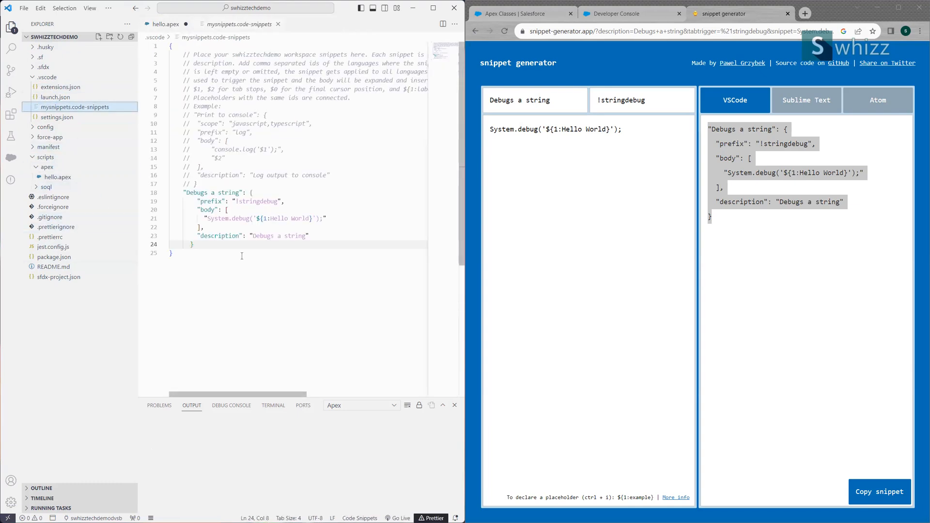